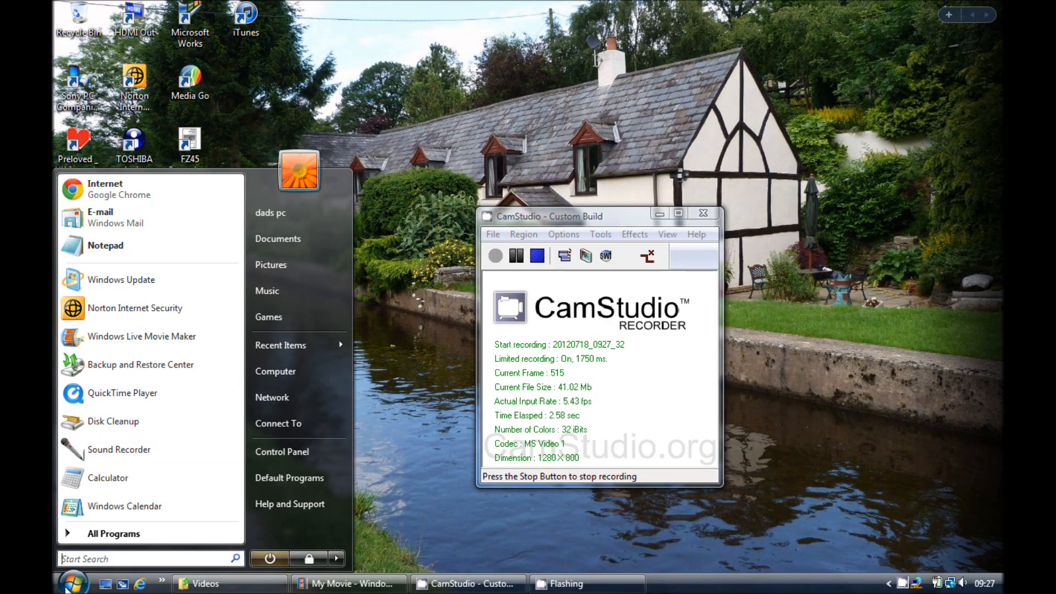
Open the Control Panel home page from the Start menu
left_click(275, 371)
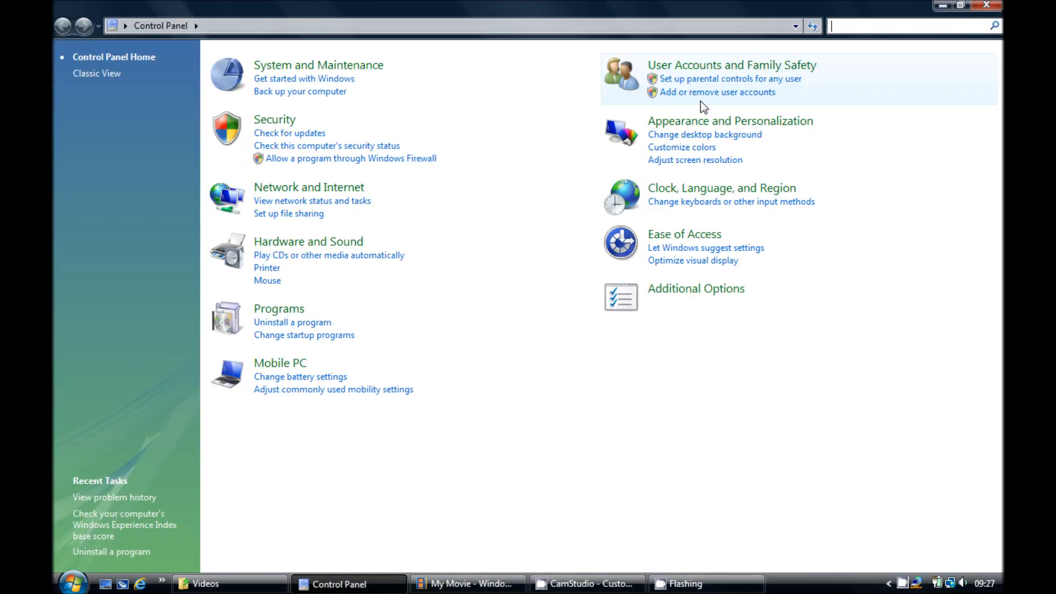
mouse_move(290, 251)
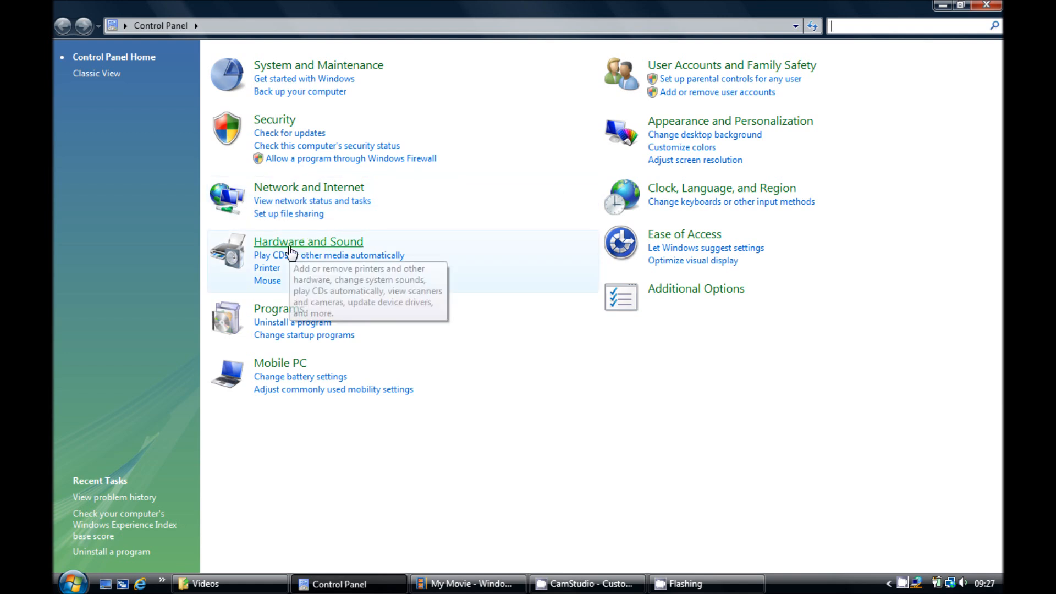
Go to the Hardware and Sound category of the Control Panel
left_click(308, 241)
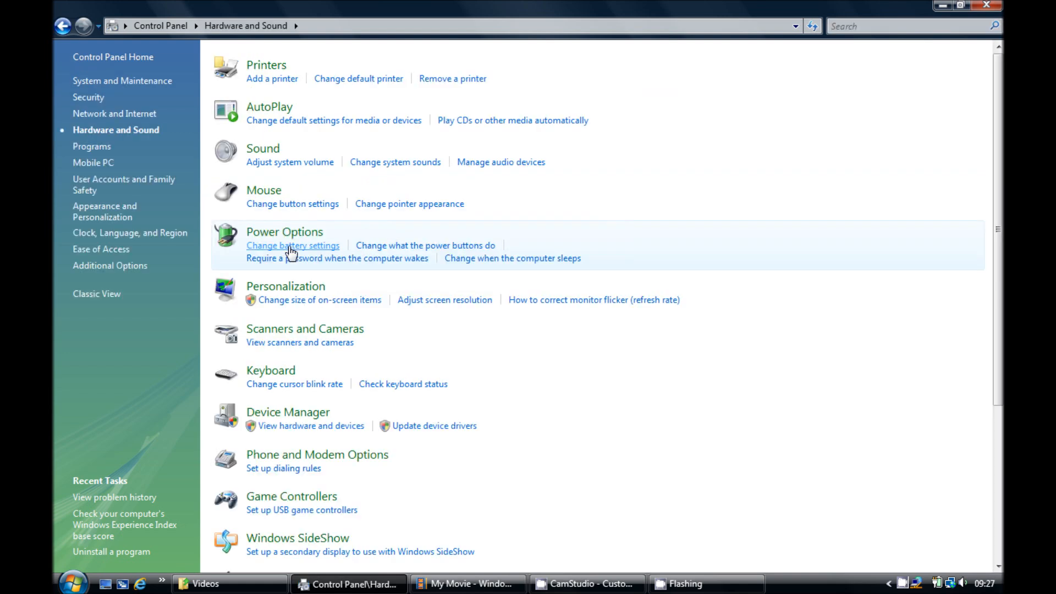
mouse_move(271, 154)
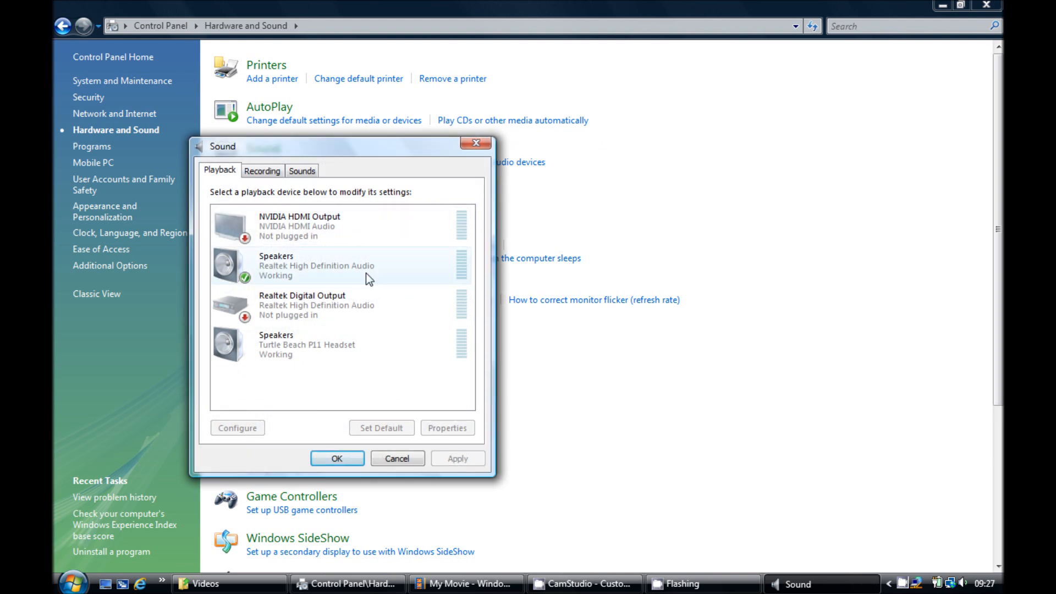
mouse_move(277, 374)
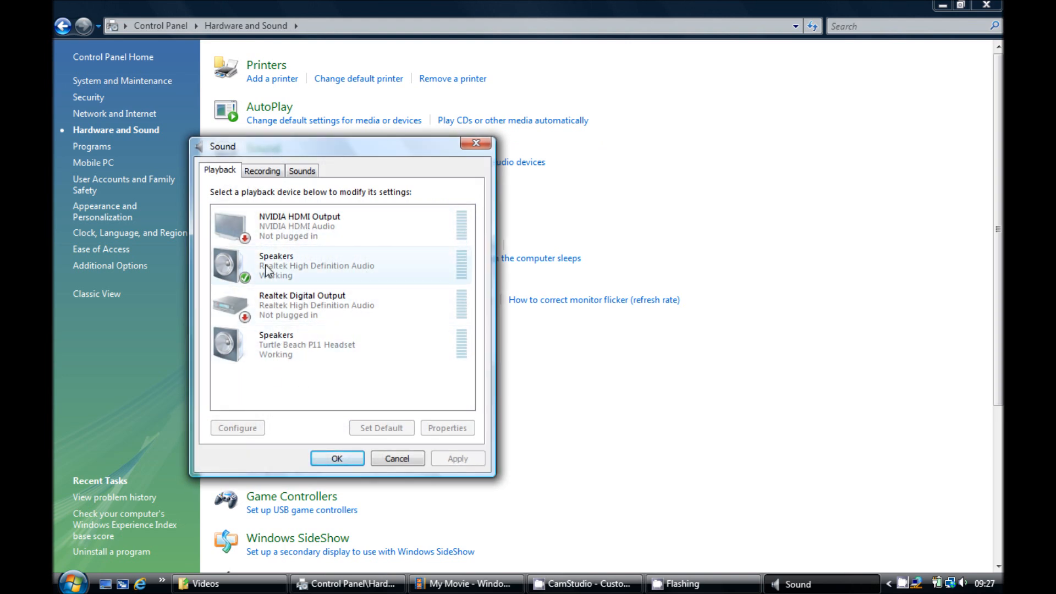
left_click(307, 344)
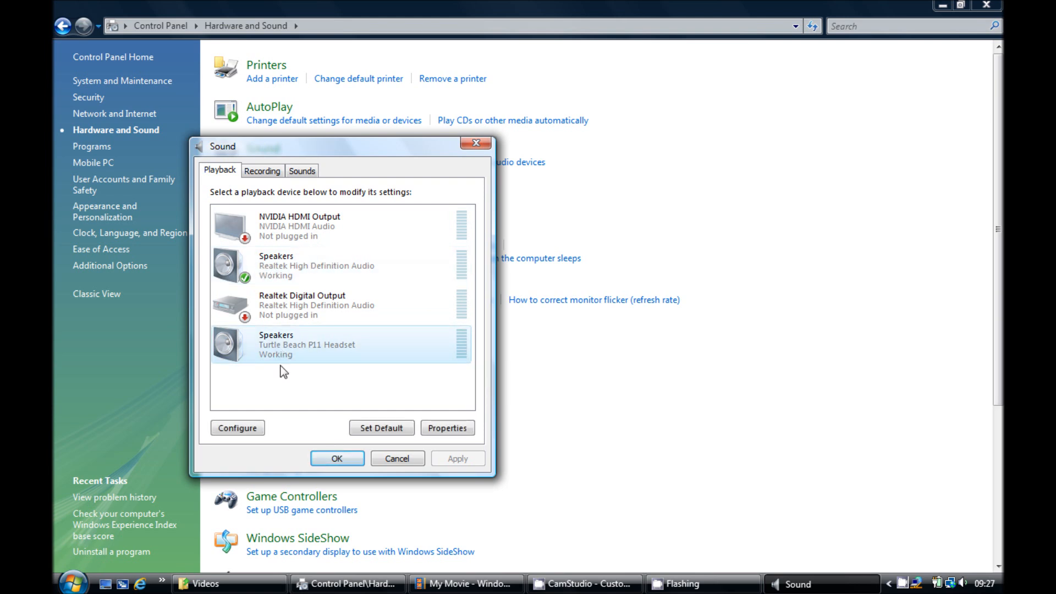
left_click(447, 428)
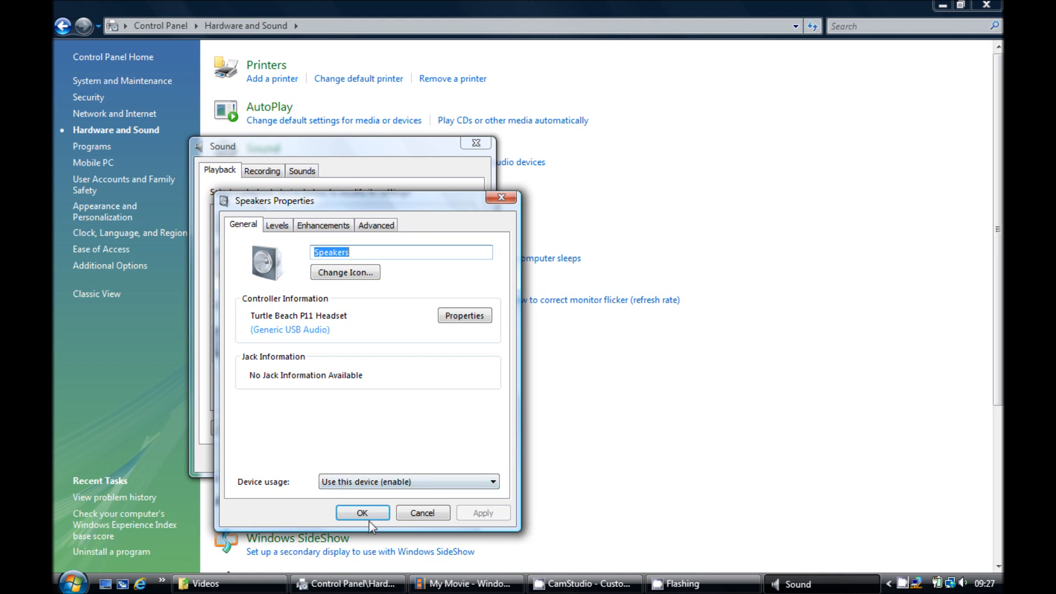
left_click(362, 512)
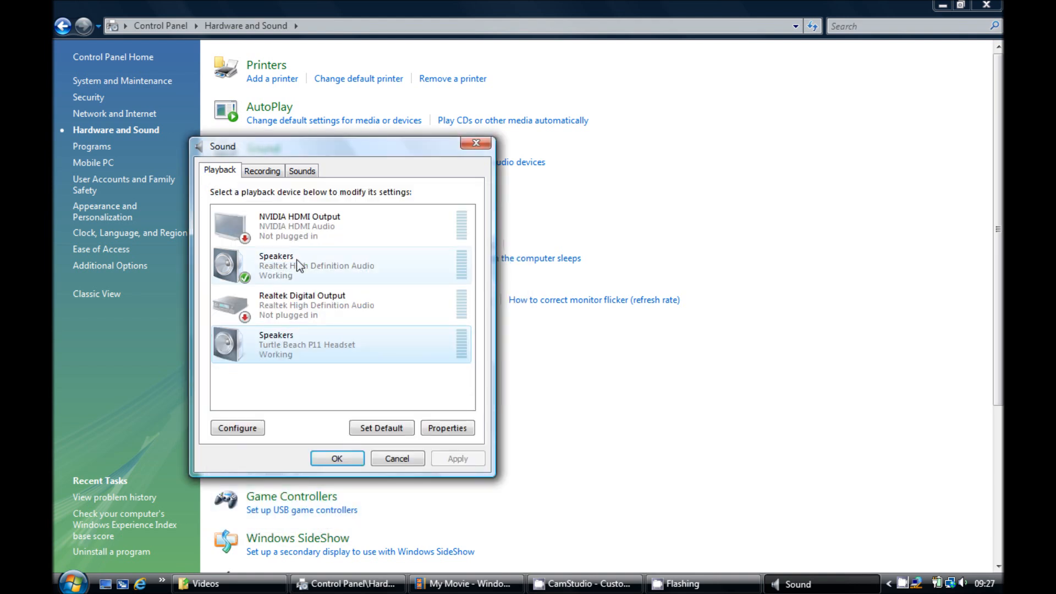
left_click(337, 401)
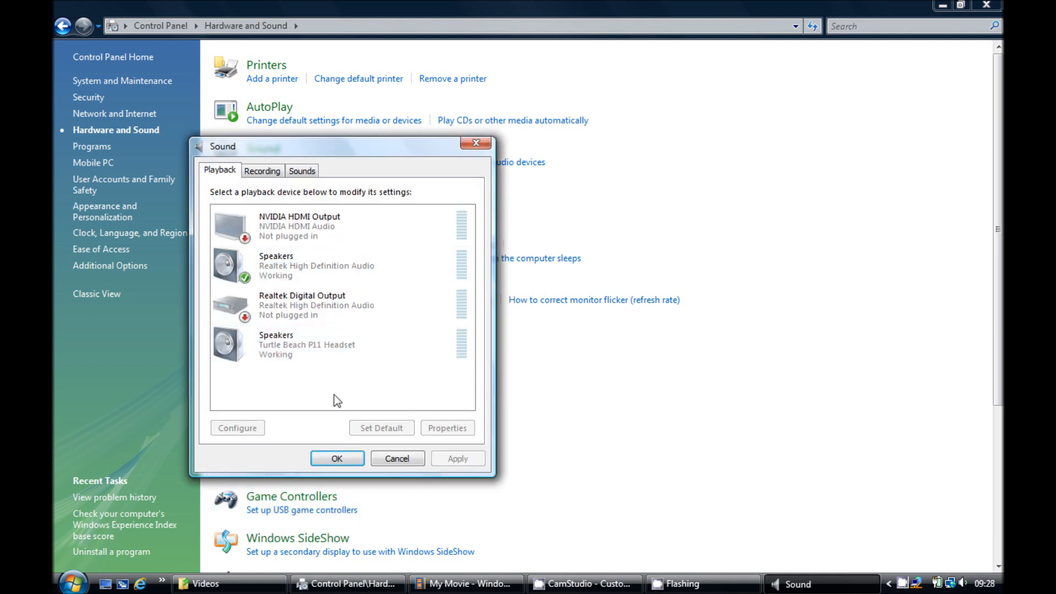
Check the Recording devices list shows the Turtle Beach P11 headset as default, then confirm with OK
left_click(262, 169)
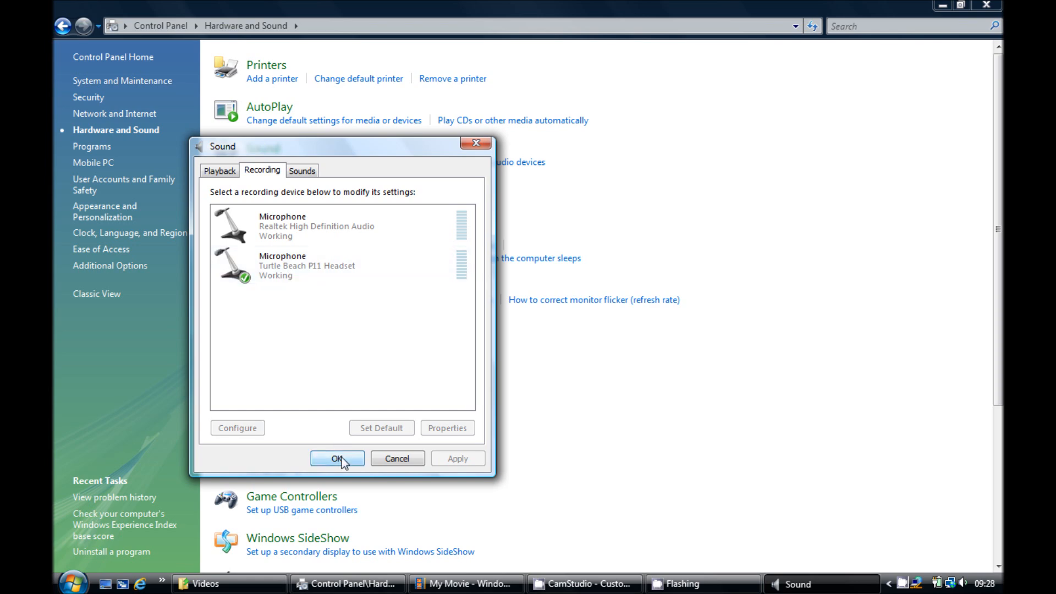
left_click(337, 457)
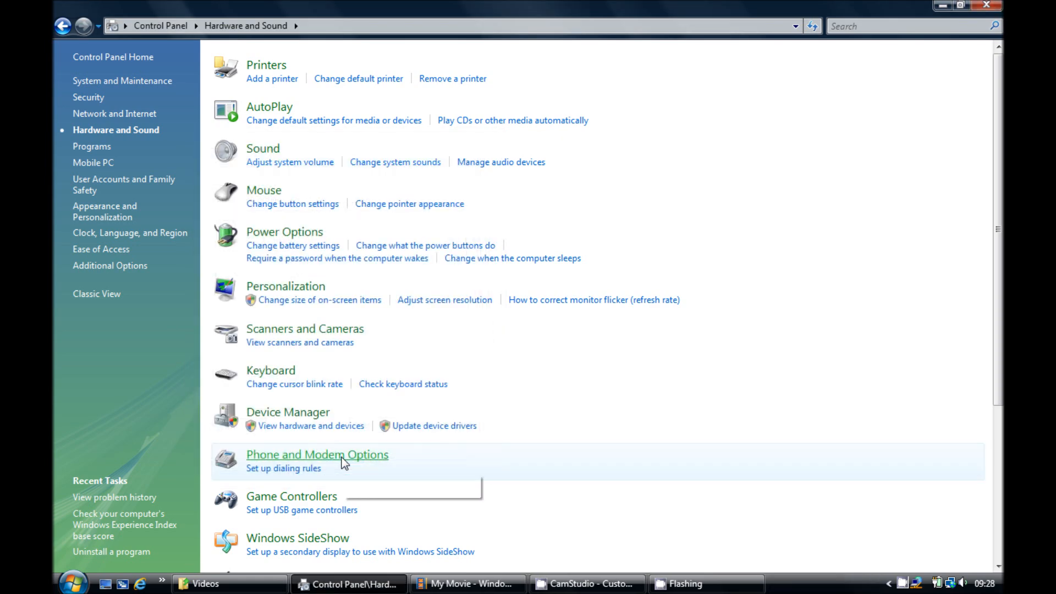